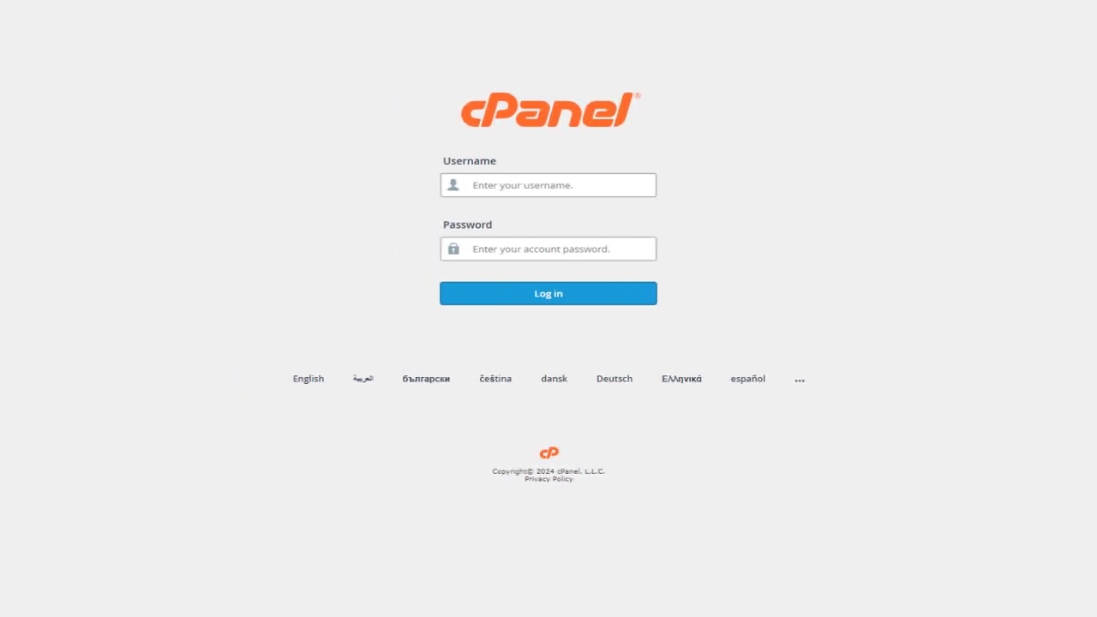
- Log in to cPanel as user 'designasite' to reach the Tools dashboard
{"action": "type", "text": "designasite"}
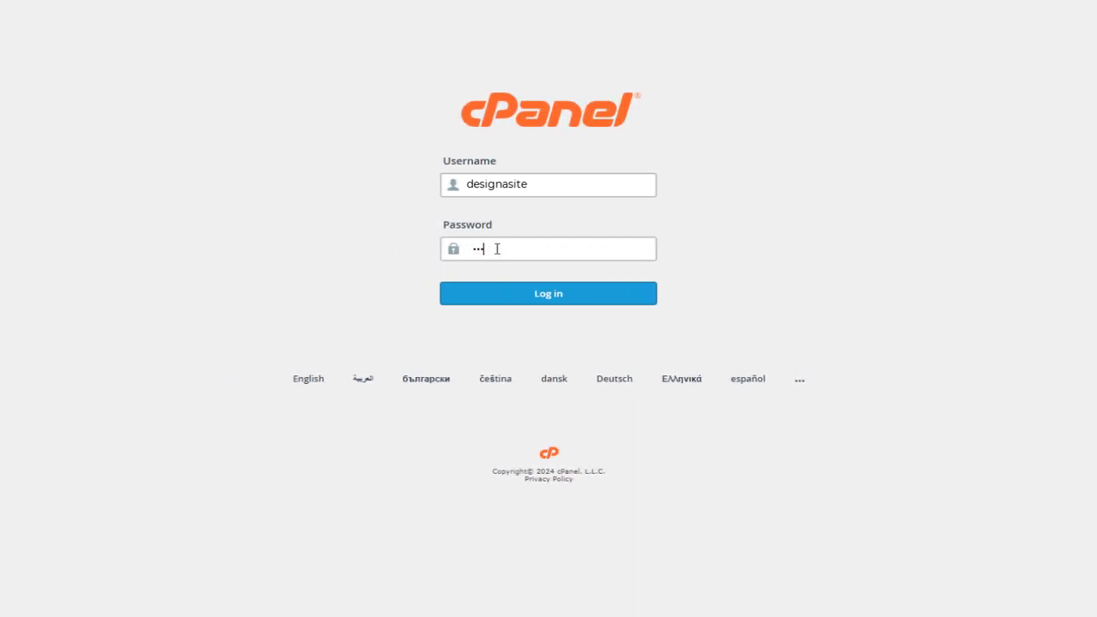
{"action": "left_click", "coordinate": [547, 293]}
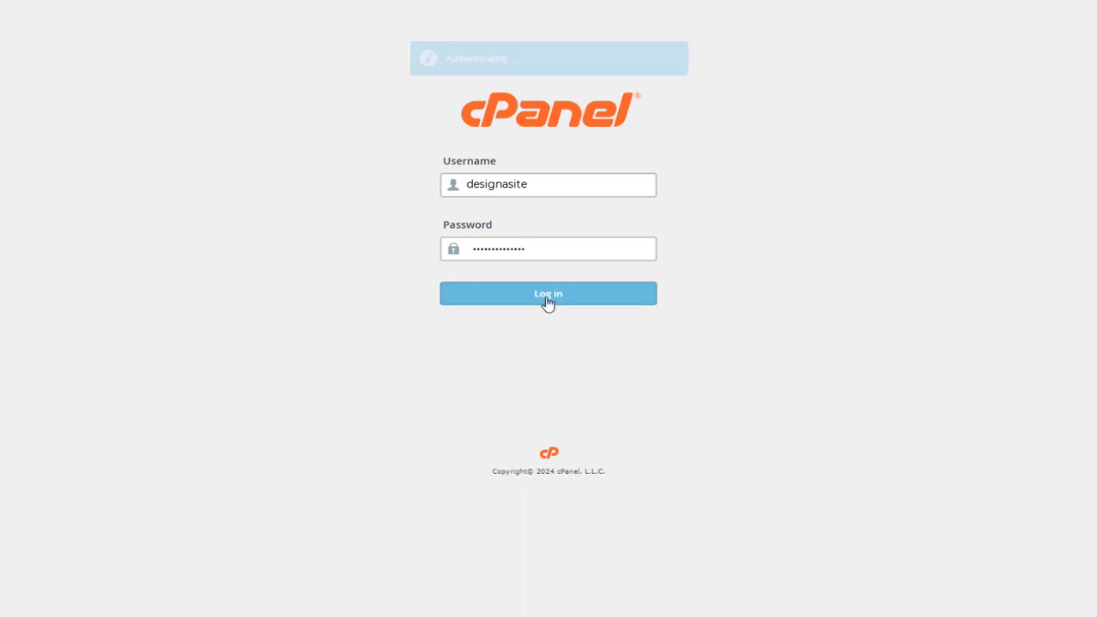
{"action": "left_click", "coordinate": [547, 293]}
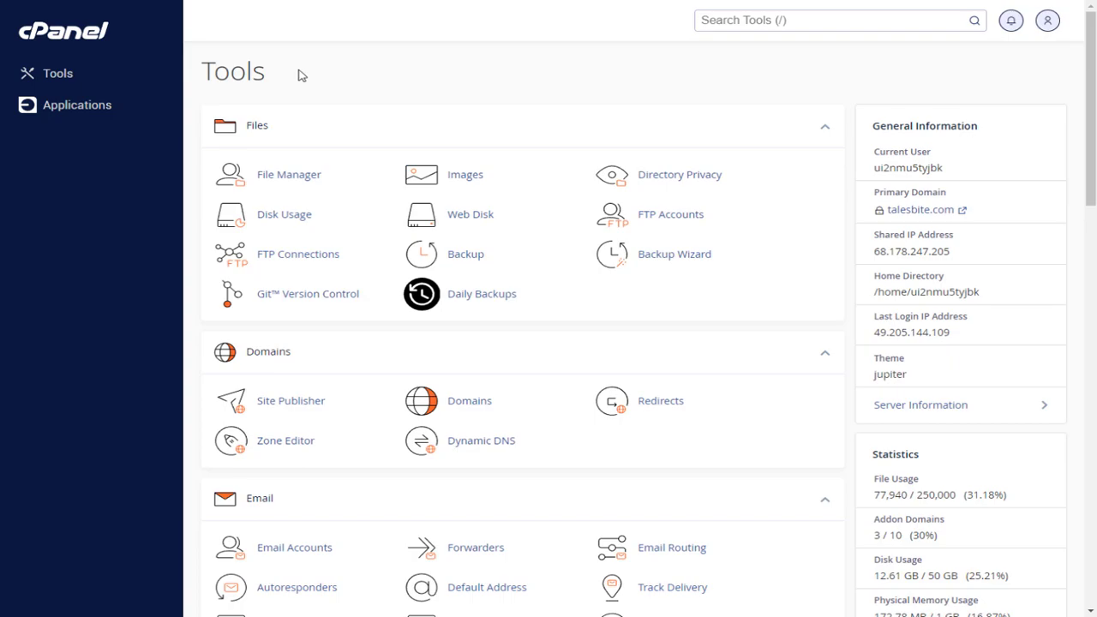
{"action": "mouse_move", "coordinate": [471, 408]}
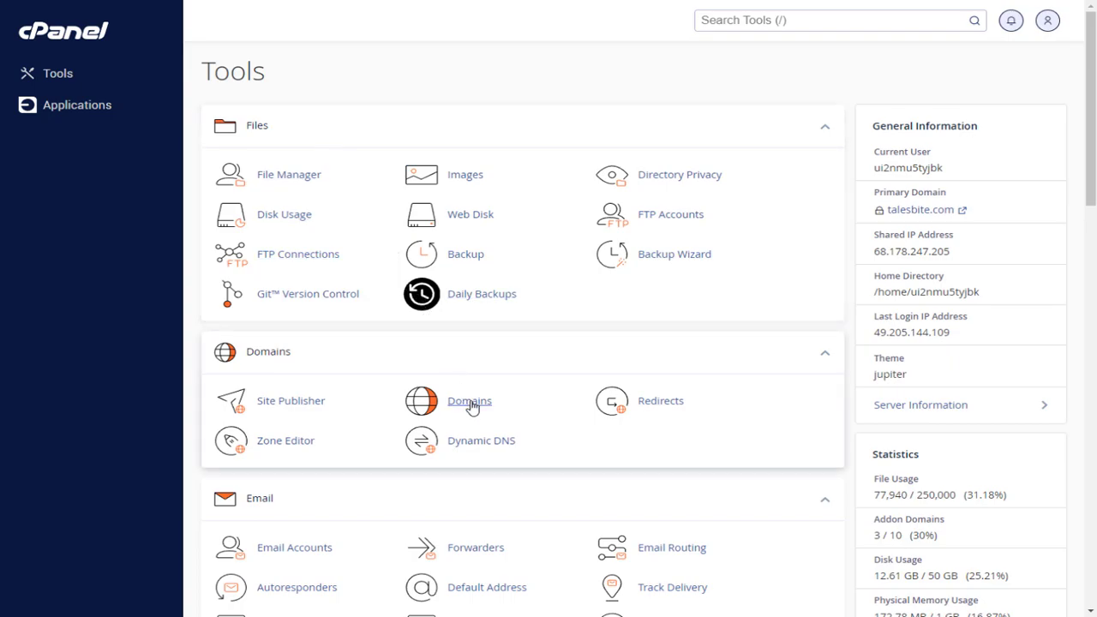
- Open the Domains page from the Domains section of Tools
{"action": "left_click", "coordinate": [468, 400]}
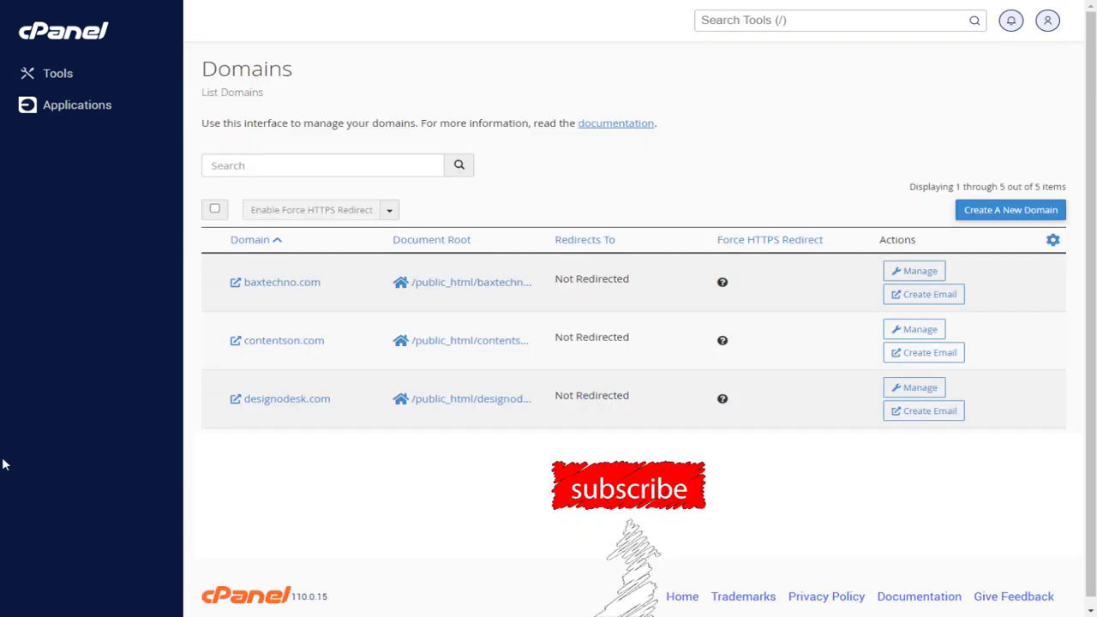
{"action": "mouse_move", "coordinate": [23, 312]}
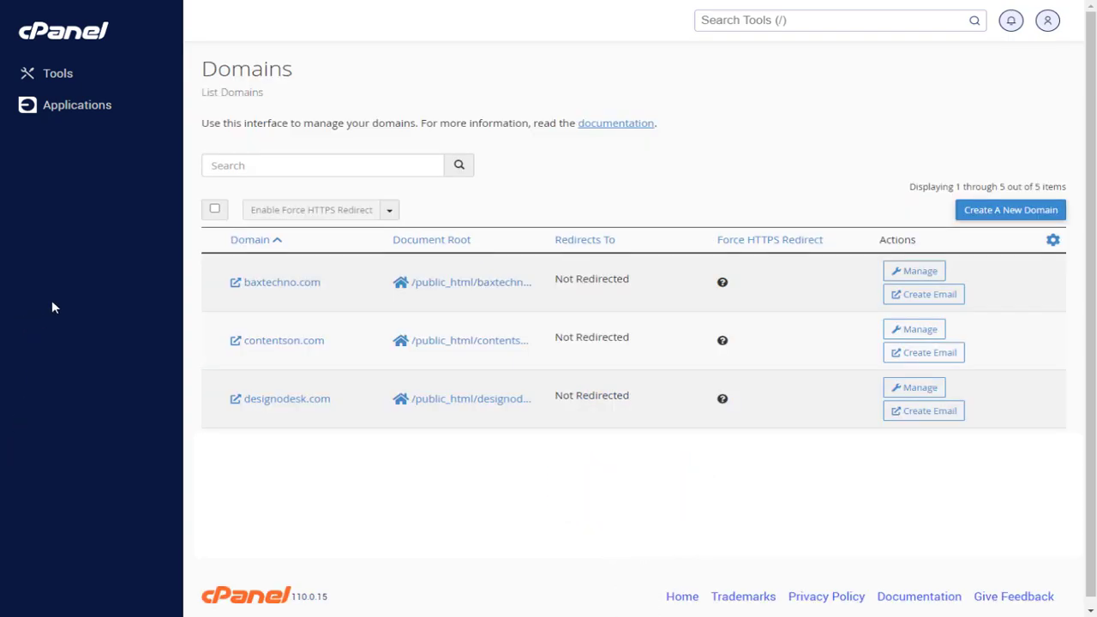
{"action": "mouse_move", "coordinate": [291, 299]}
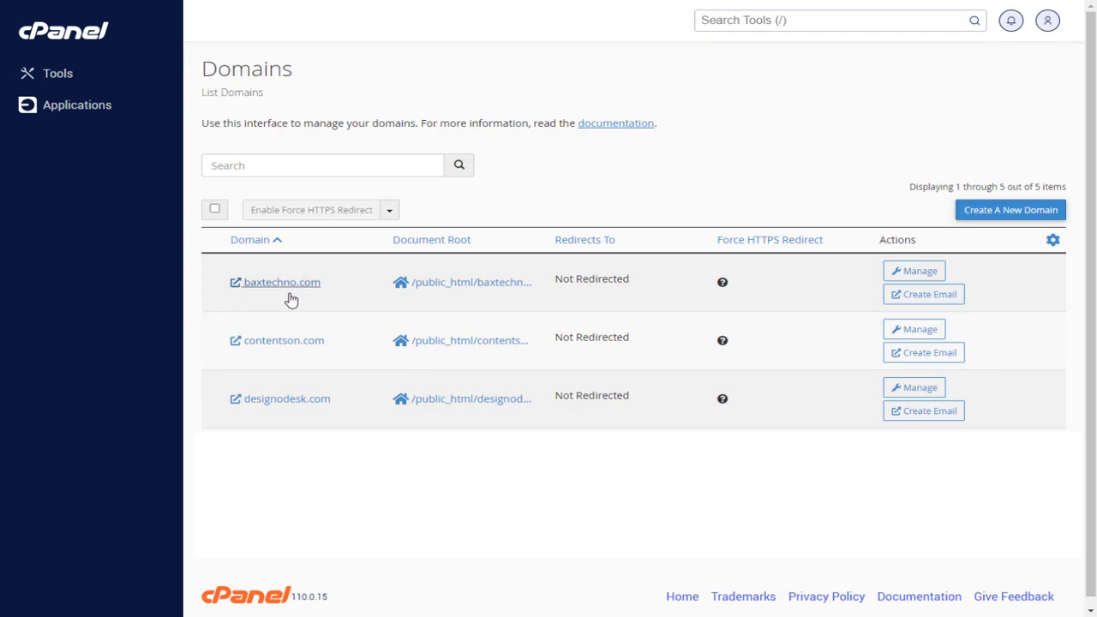
{"action": "mouse_move", "coordinate": [513, 311]}
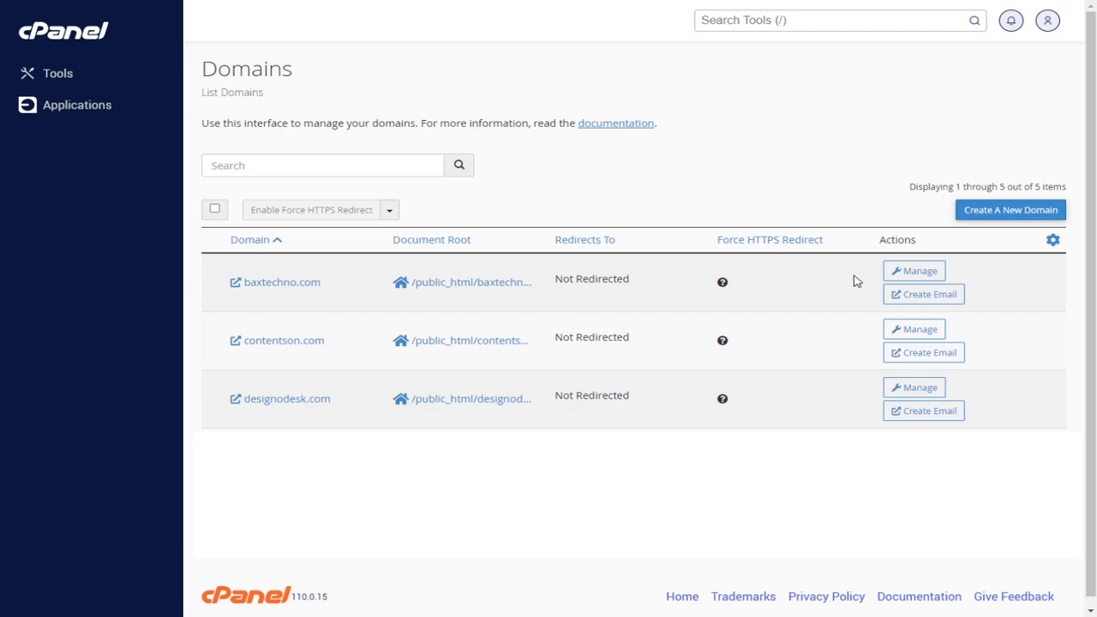
{"action": "mouse_move", "coordinate": [918, 270]}
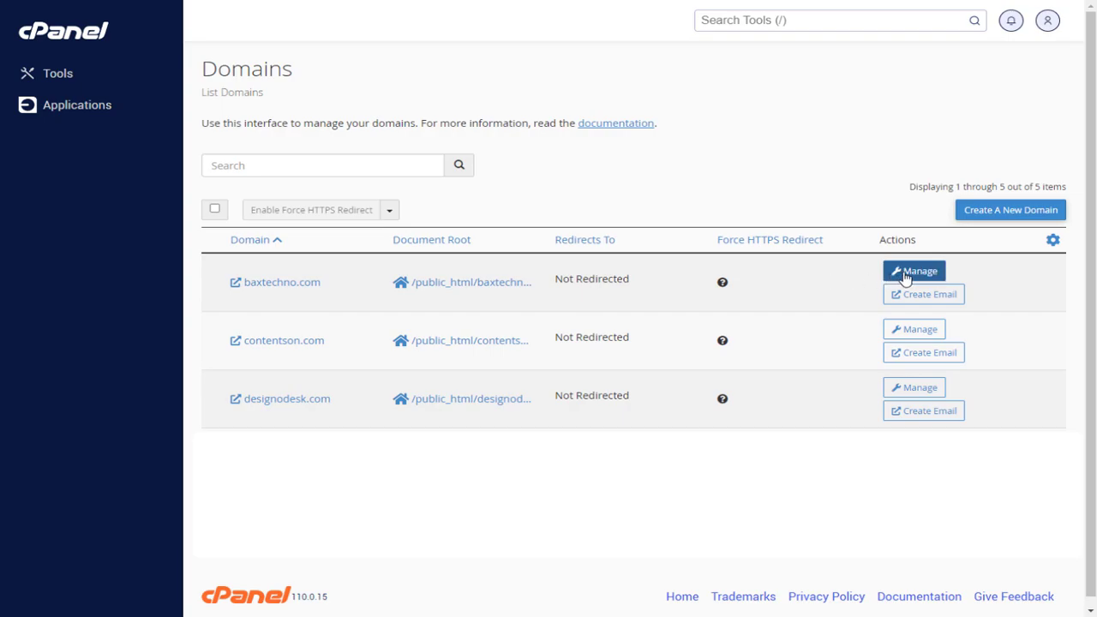
- Remove baxtechno.com via its Manage page, confirming 'Yes, Remove This Domain'
{"action": "left_click", "coordinate": [920, 269]}
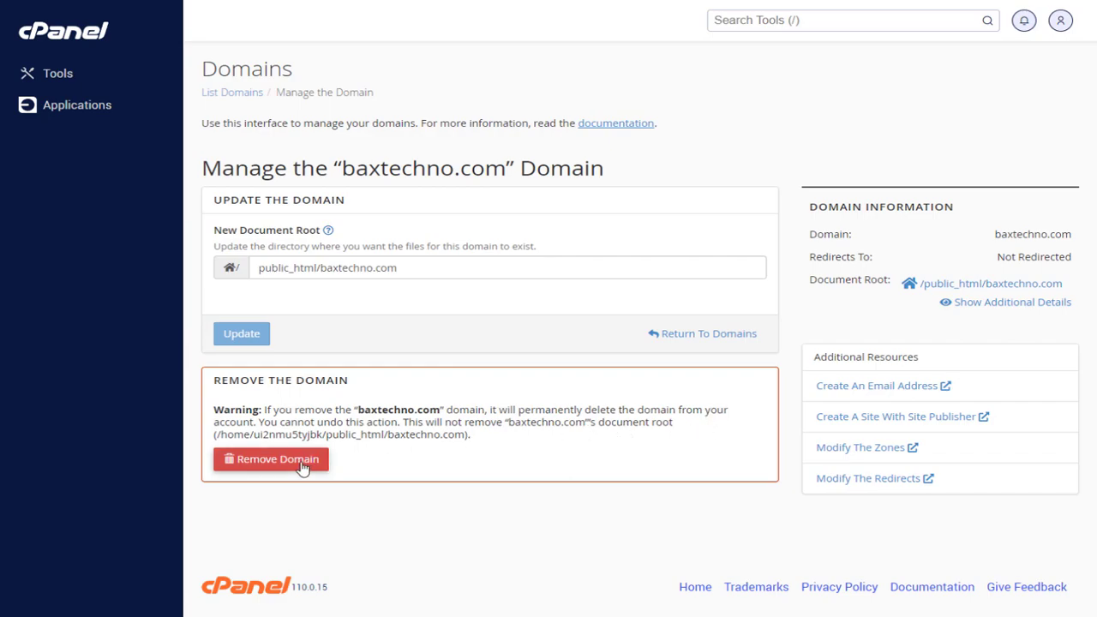
{"action": "left_click", "coordinate": [270, 458]}
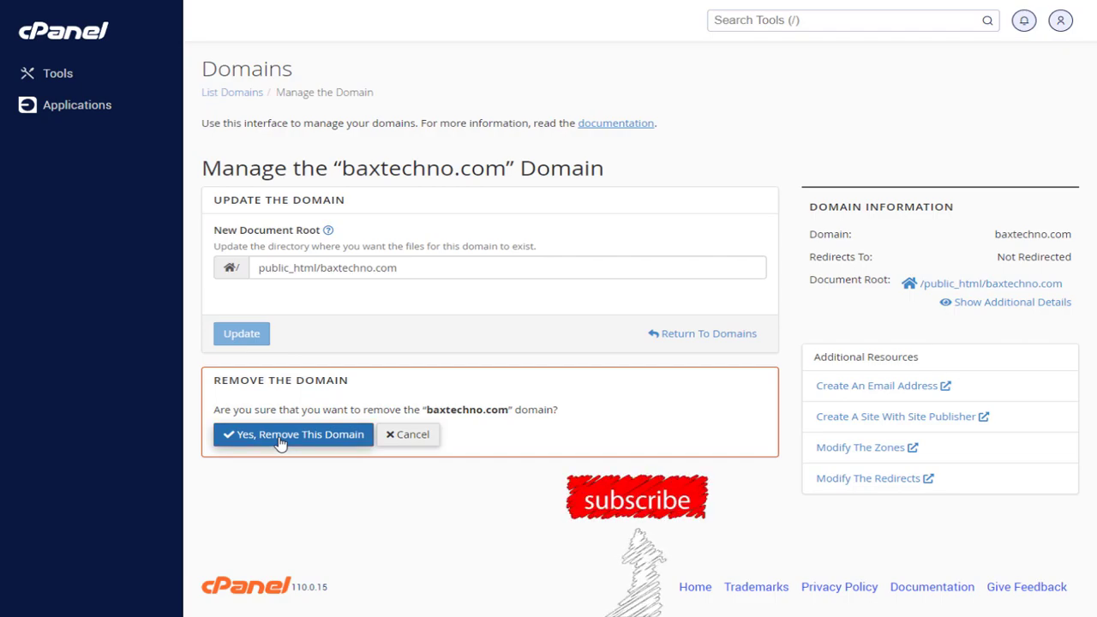
{"action": "left_click", "coordinate": [292, 435]}
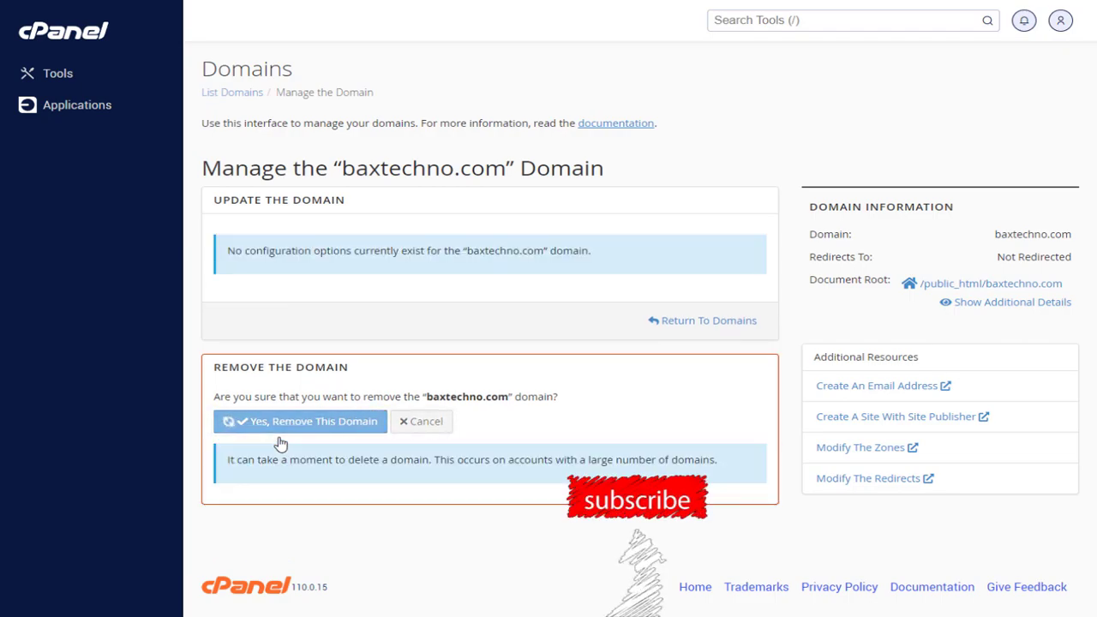
{"action": "left_click", "coordinate": [299, 422]}
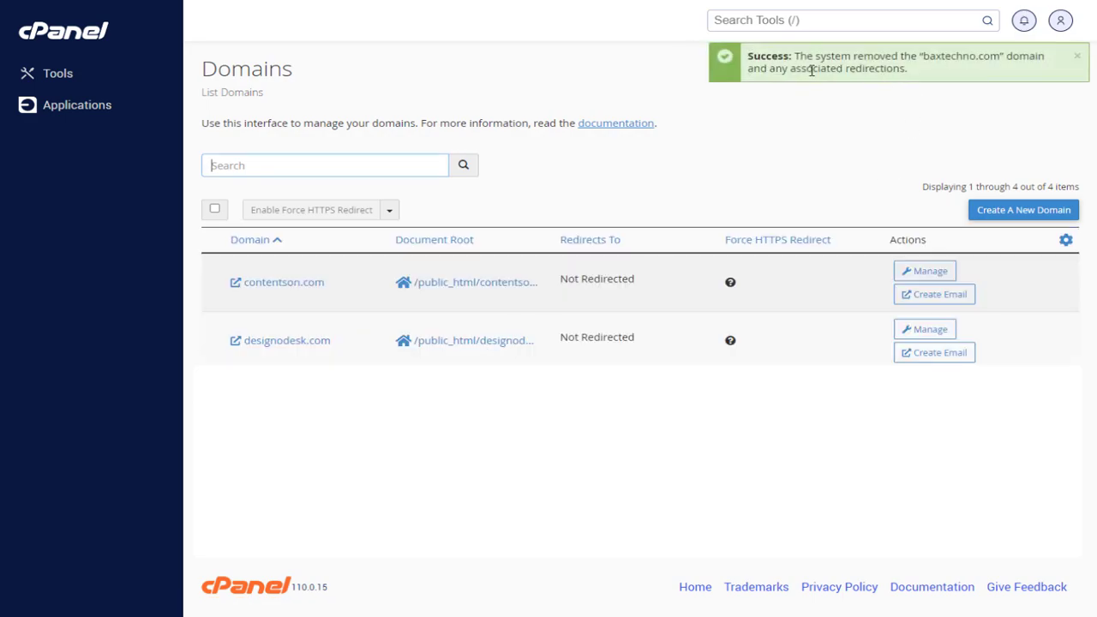
- Highlight the success notice confirming baxtechno.com and its redirections were removed
{"action": "left_click_drag", "start_coordinate": [853, 56], "coordinate": [974, 56]}
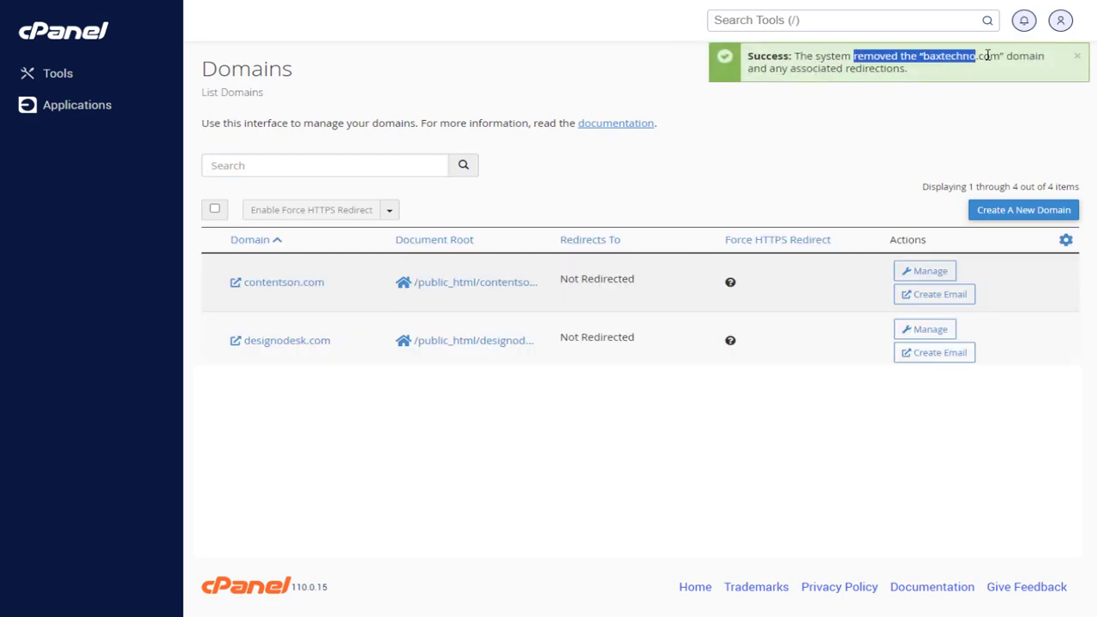